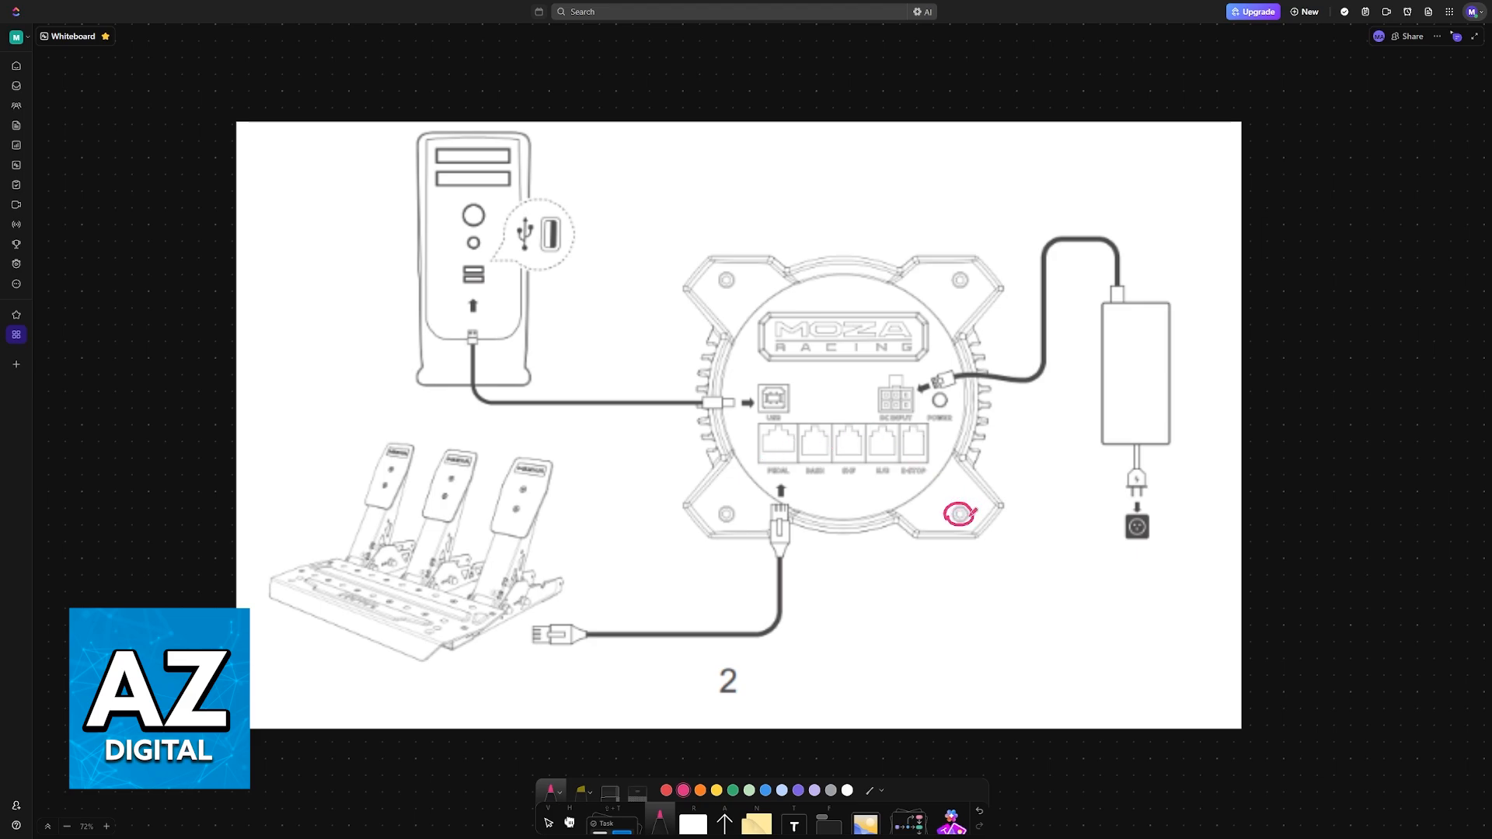
Draw a pink circle around a corner mounting hole of the MOZA base.
drag(960, 514, 959, 279)
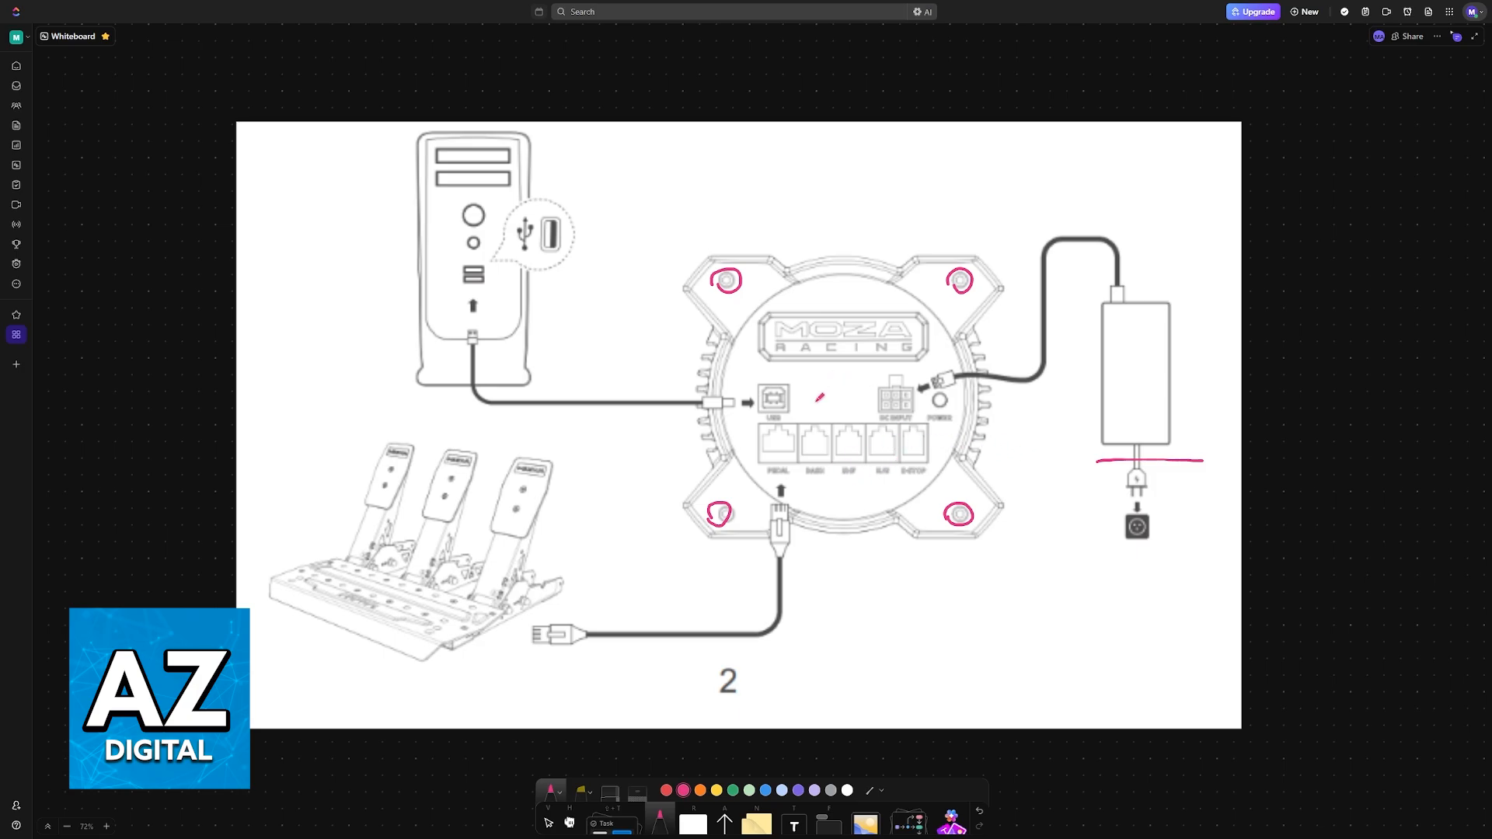
Add a pink mark over the USB and power ports on the diagram.
drag(914, 390, 962, 372)
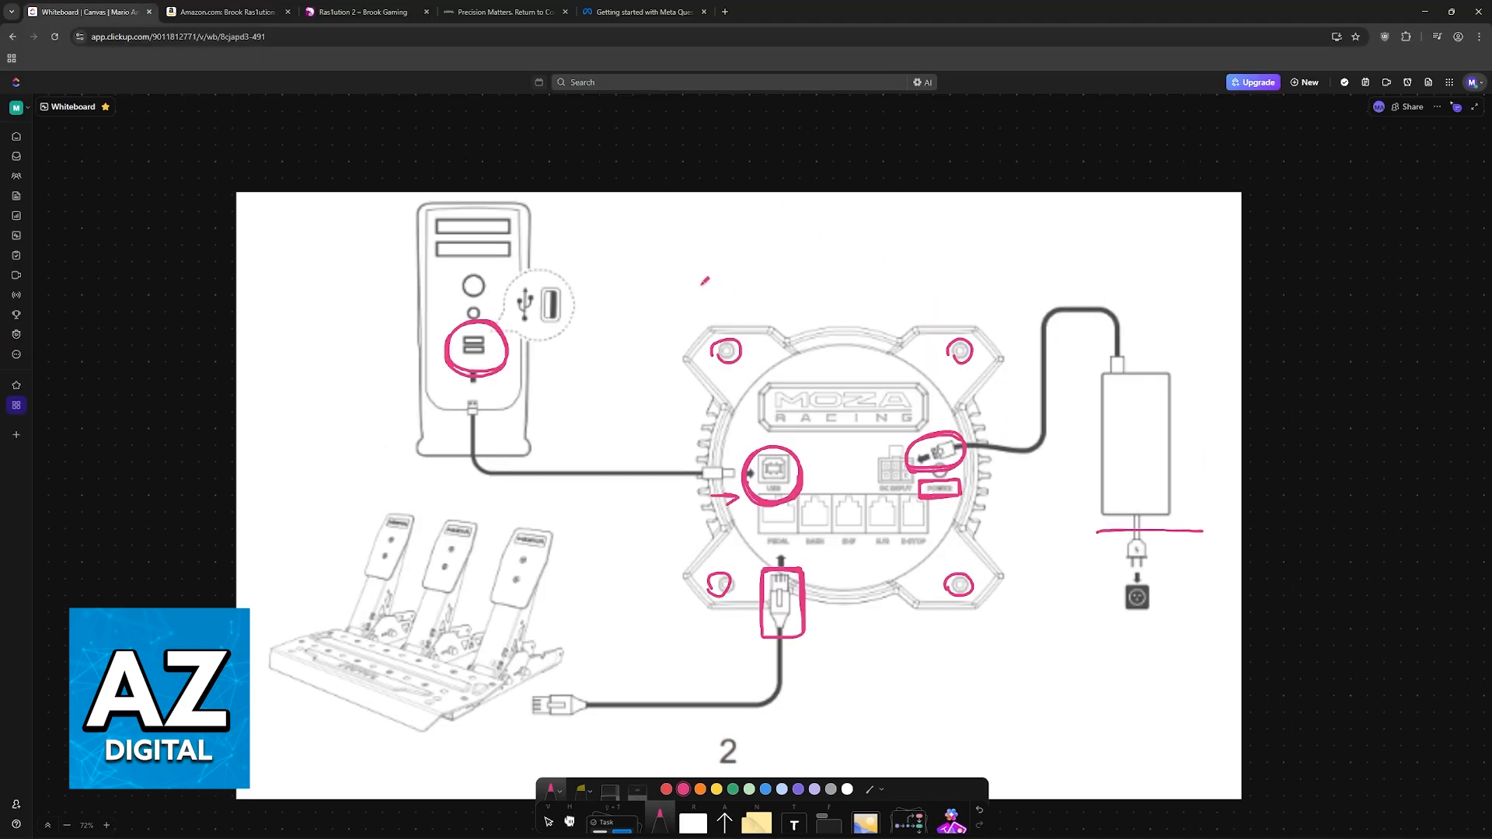
click(504, 12)
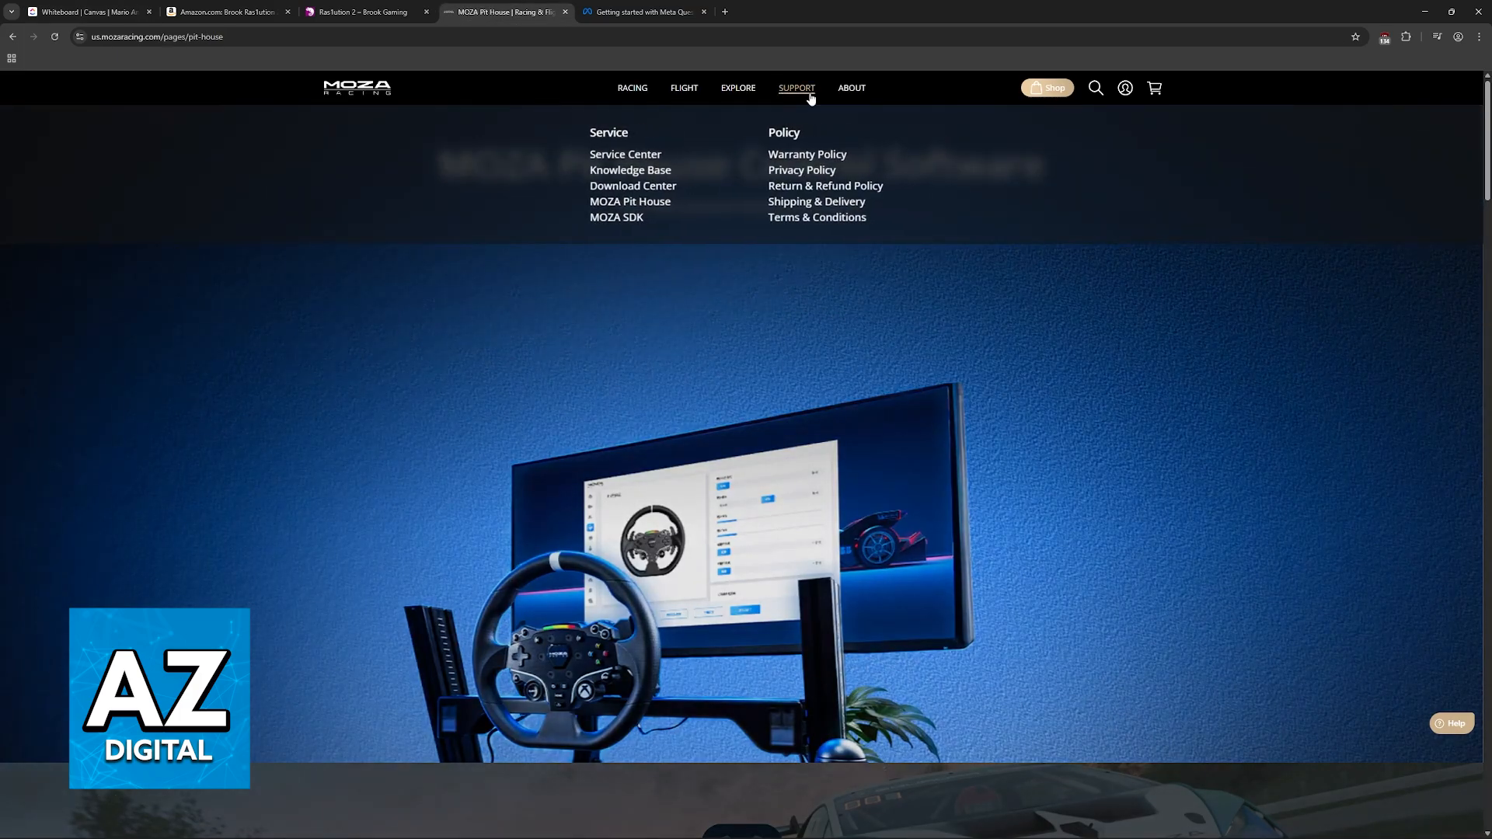
mouse_move(631, 201)
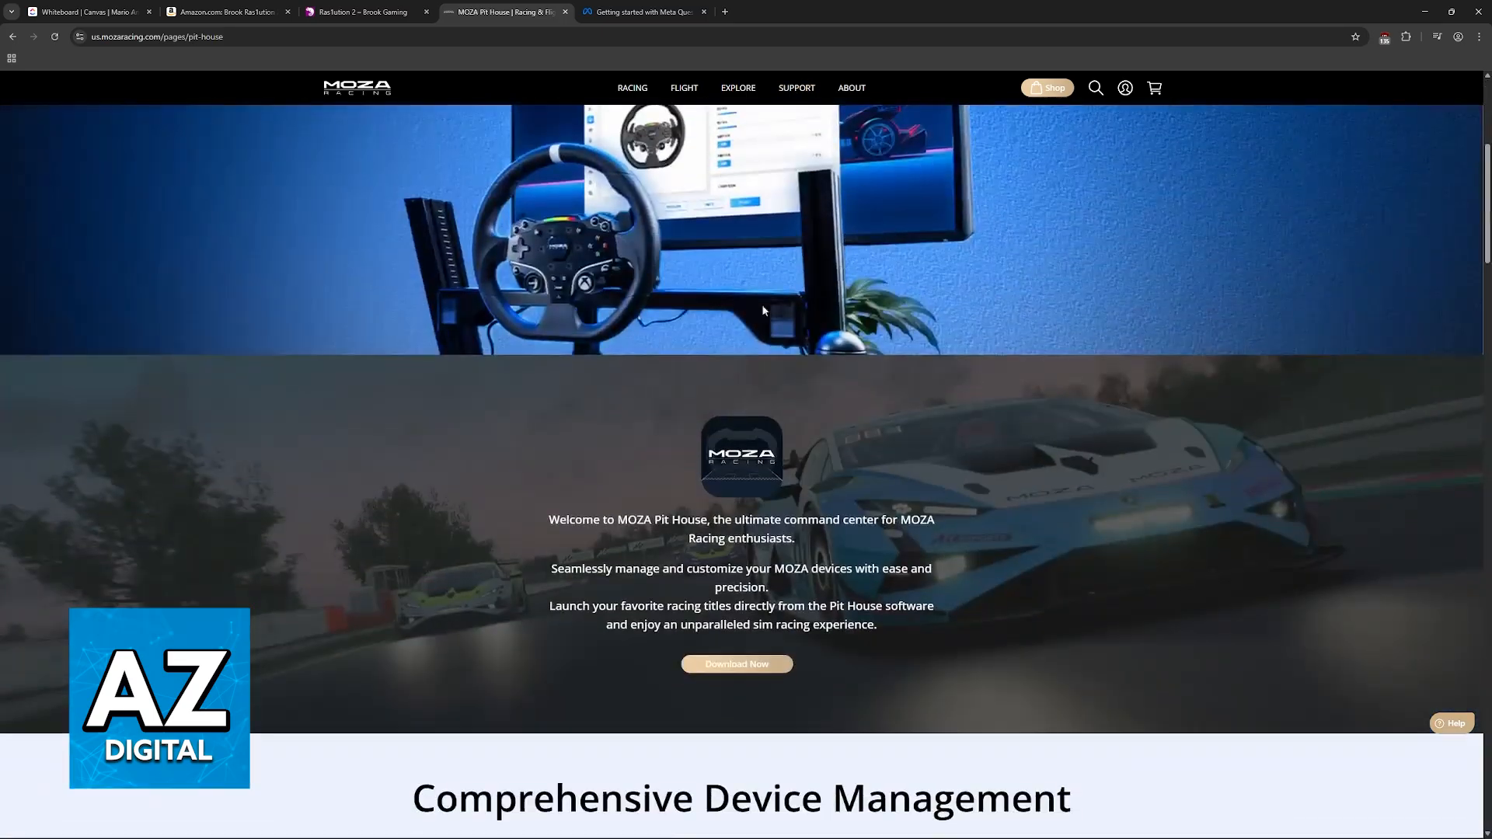
Scroll the Pit House page to its updates section, then return to the whiteboard.
scroll(down, 3)
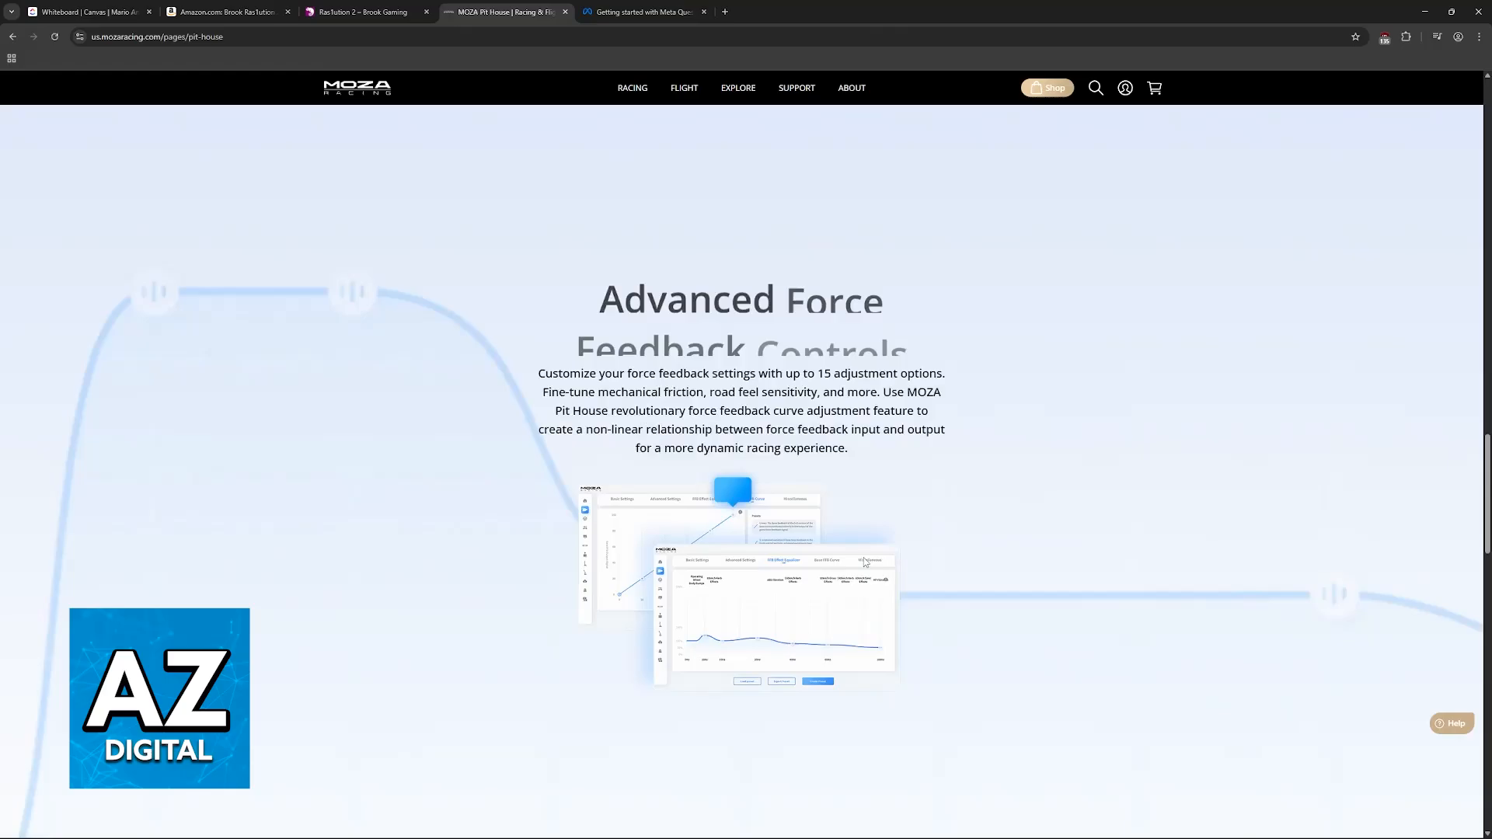
scroll(down, 3)
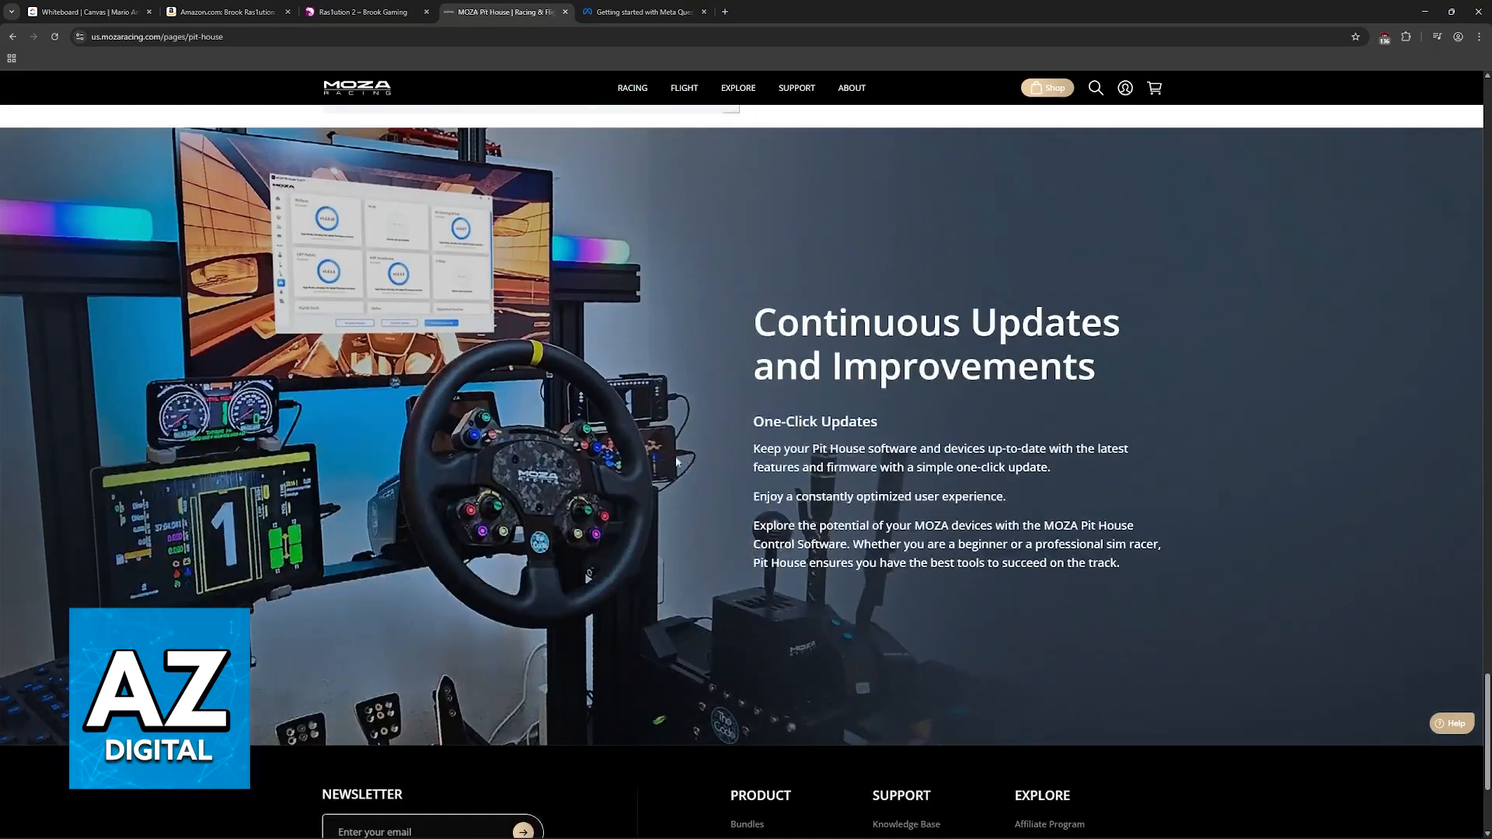
click(85, 12)
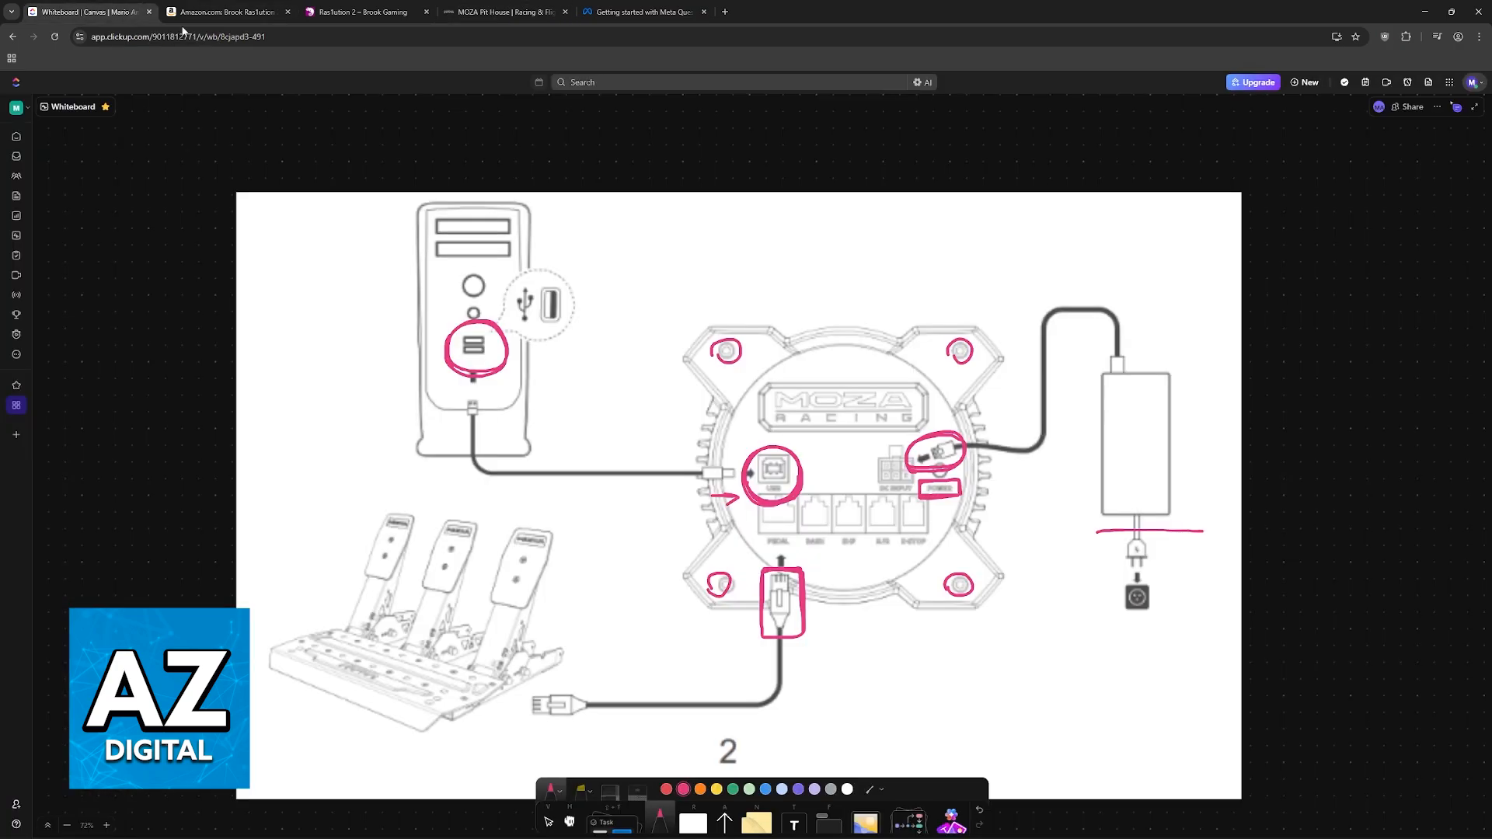
Go full screen and draw a pink underline and arrow from the pedal plug to its port.
key(F11)
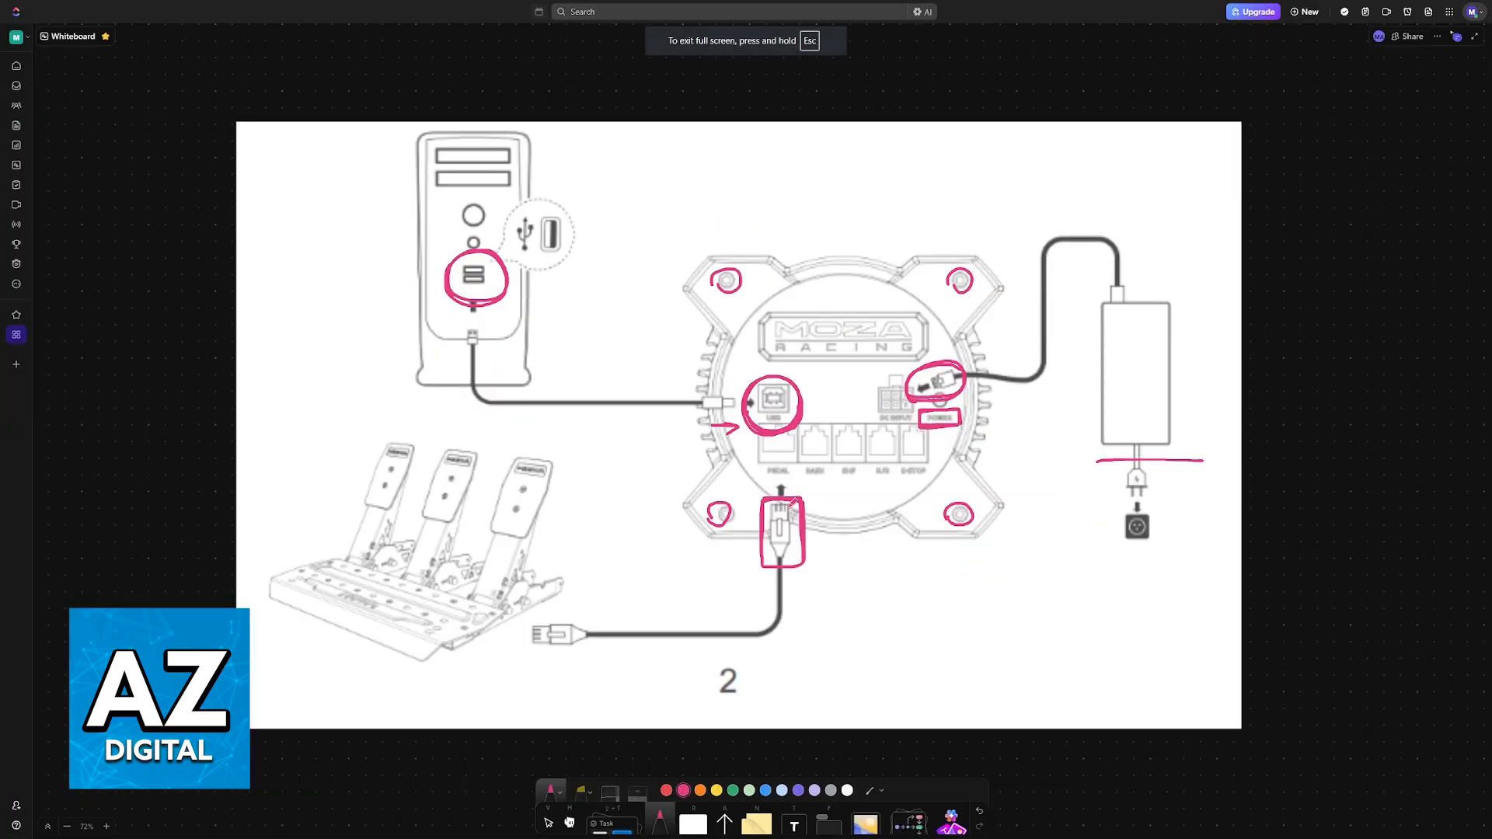
drag(524, 659, 747, 653)
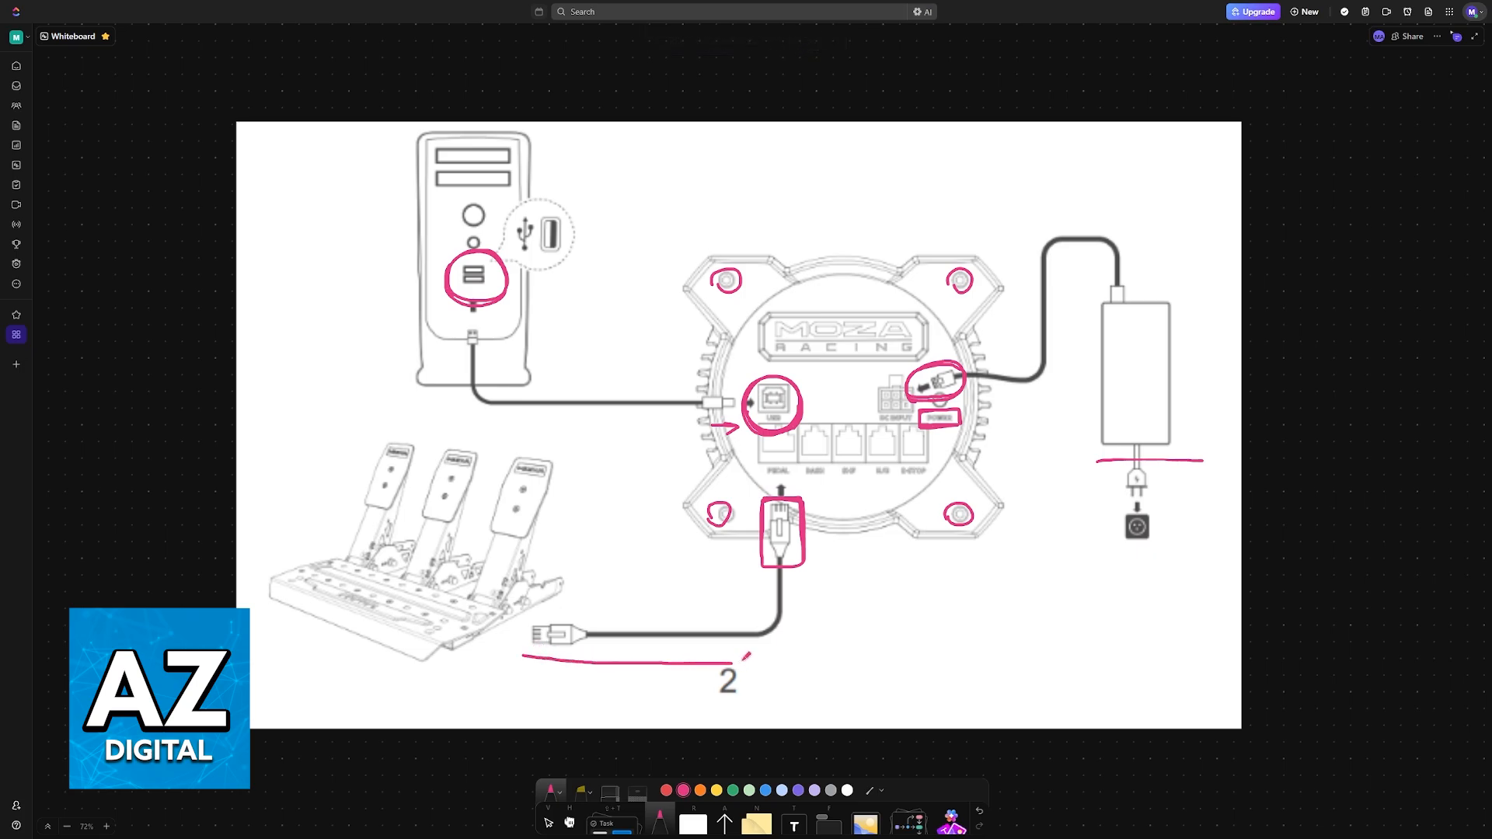
drag(746, 661, 799, 572)
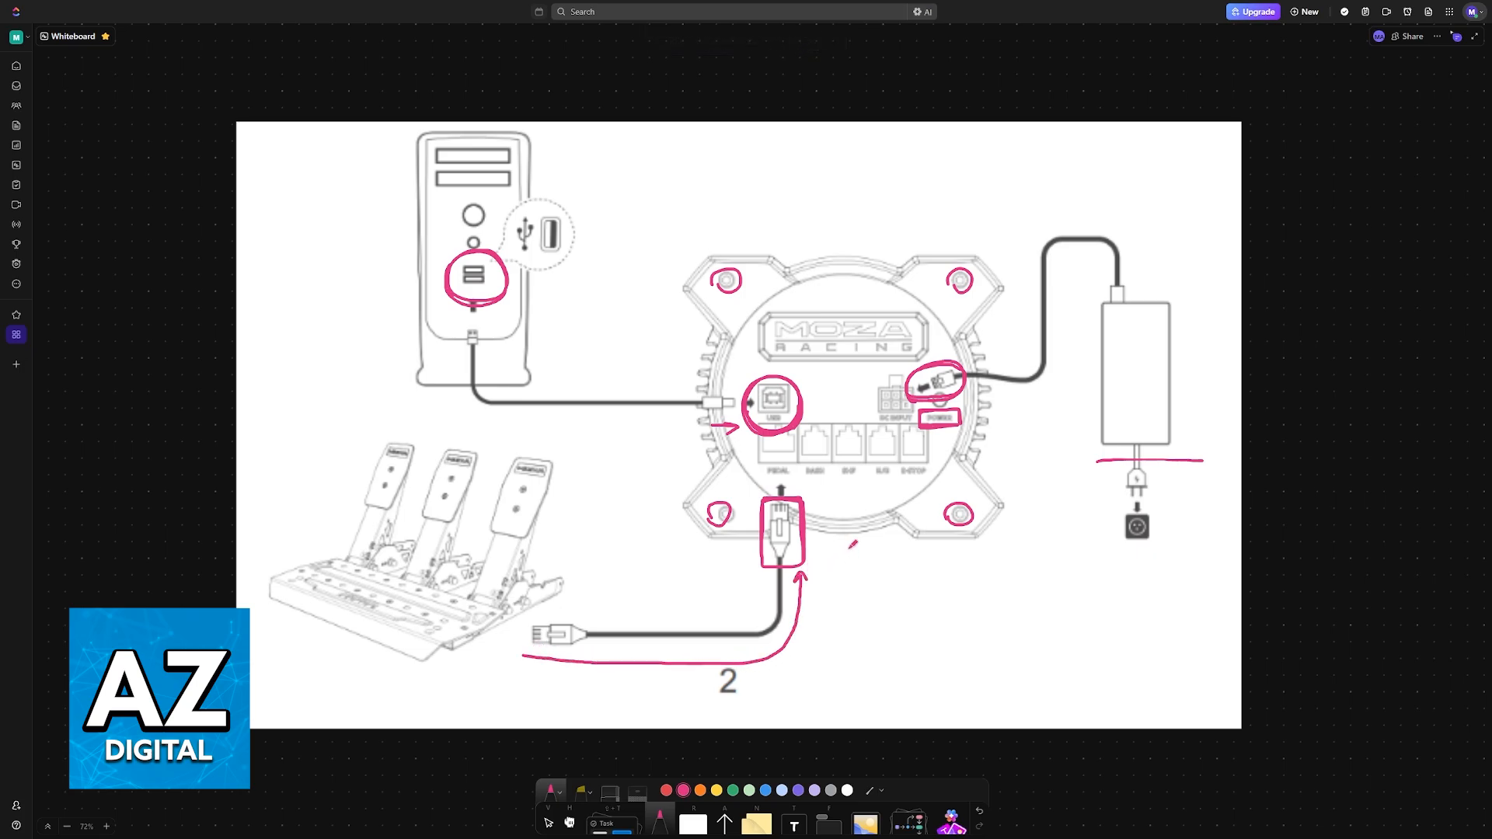
drag(1082, 295, 1082, 466)
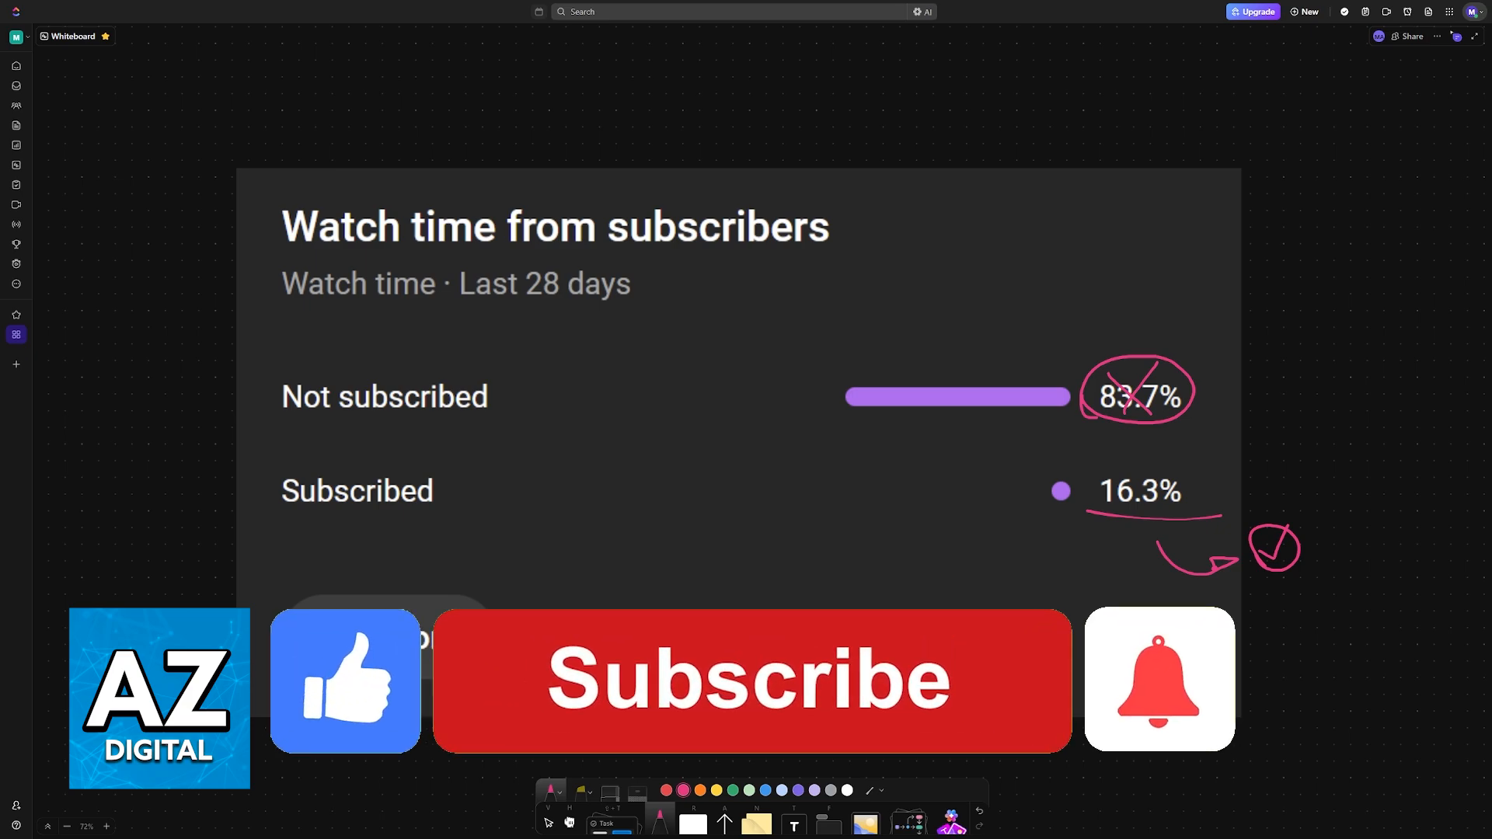
Select the crossed-out 83.7% and ticked 16.3% marks on the subscriber chart.
click(750, 679)
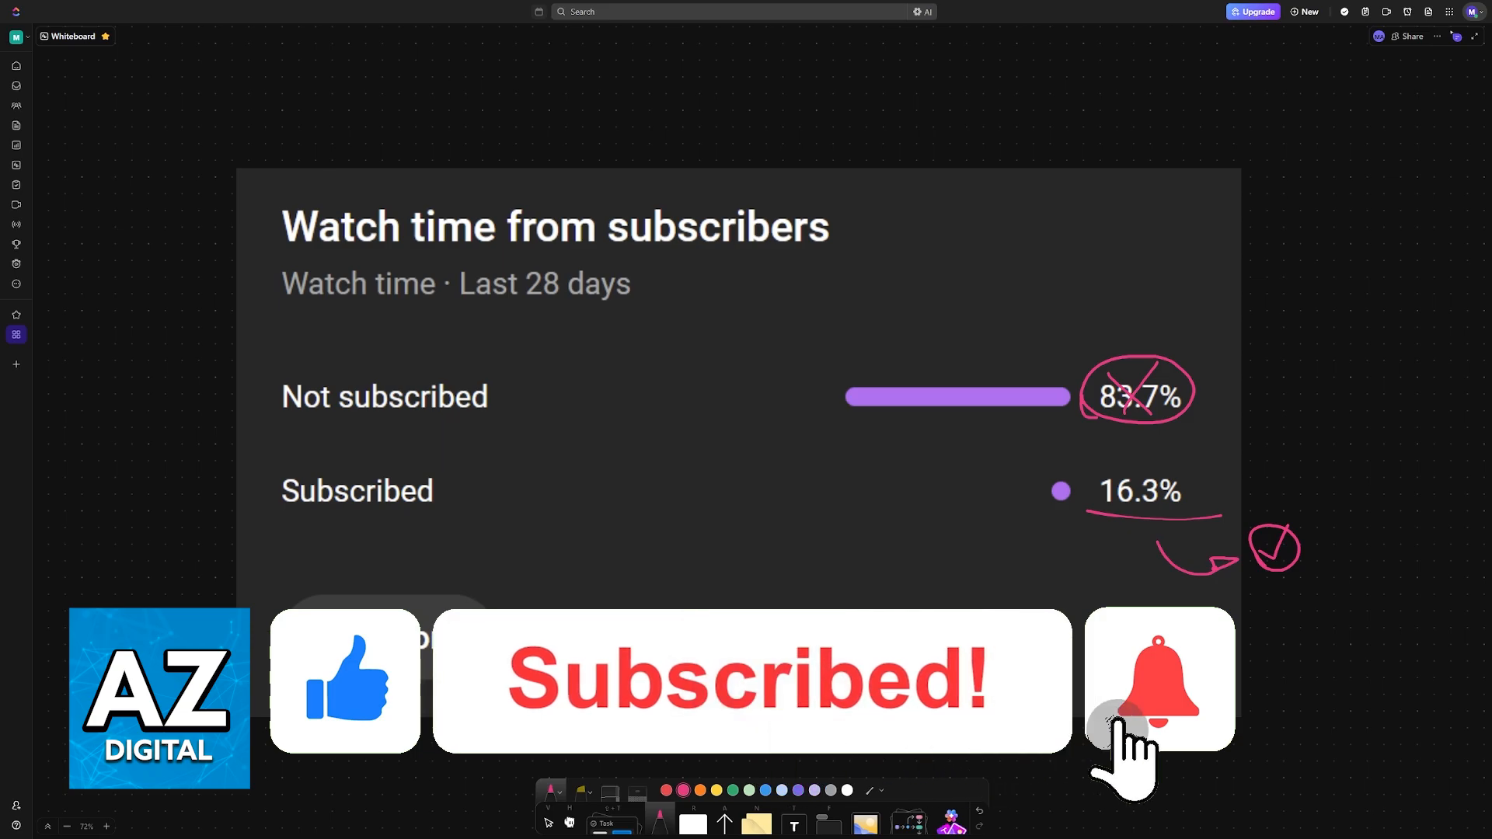
click(1158, 680)
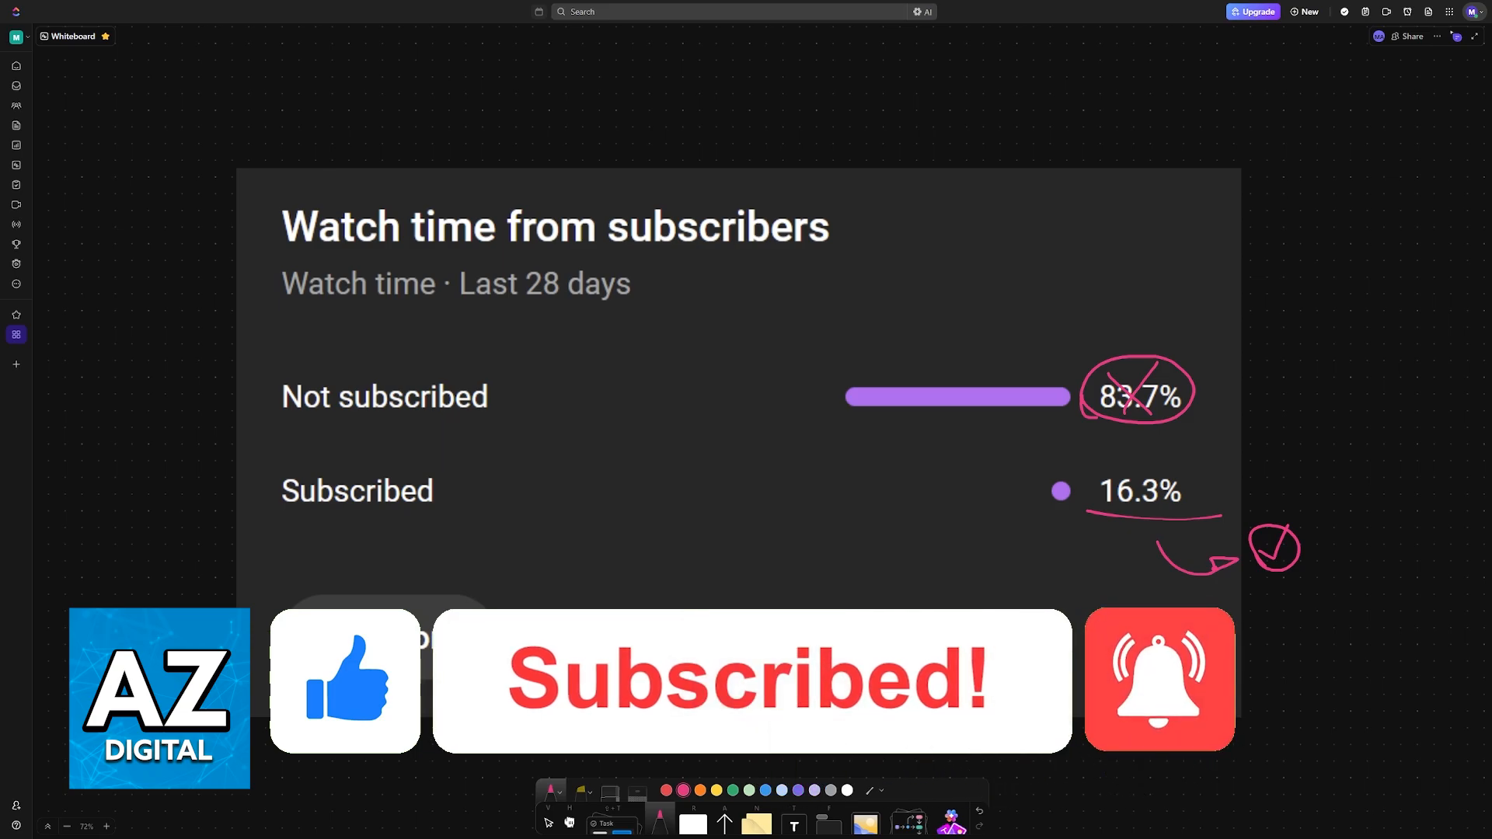